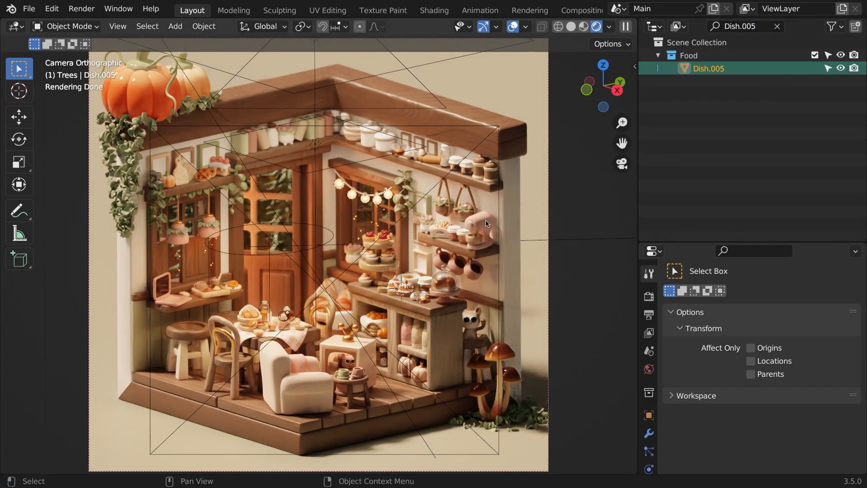
Install the Auto Highlight in Outliner add-on from its zip, enable it, and close Preferences.
text(Pot)
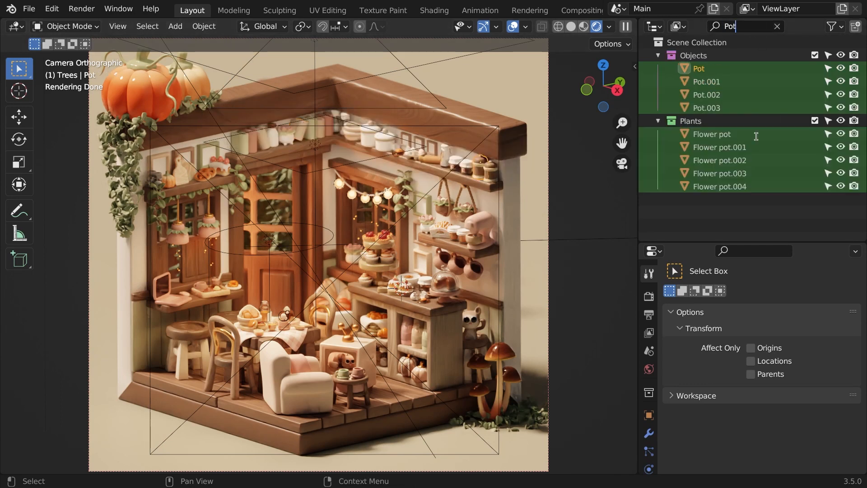
click(832, 26)
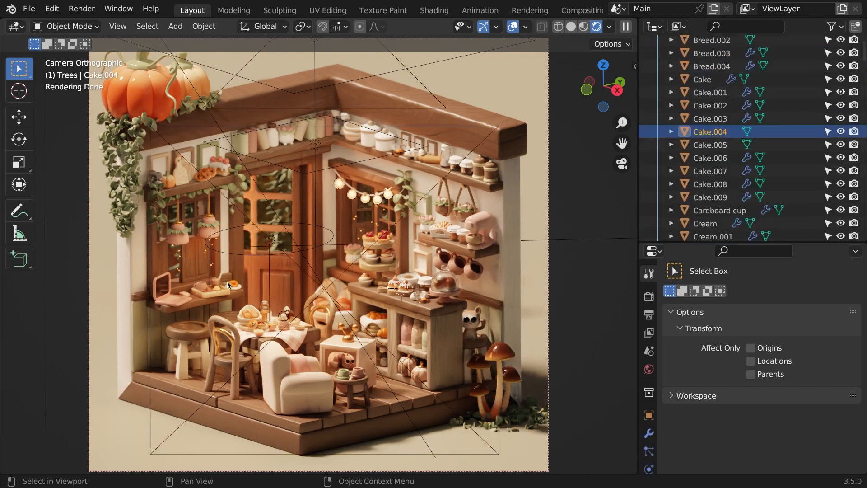
click(831, 26)
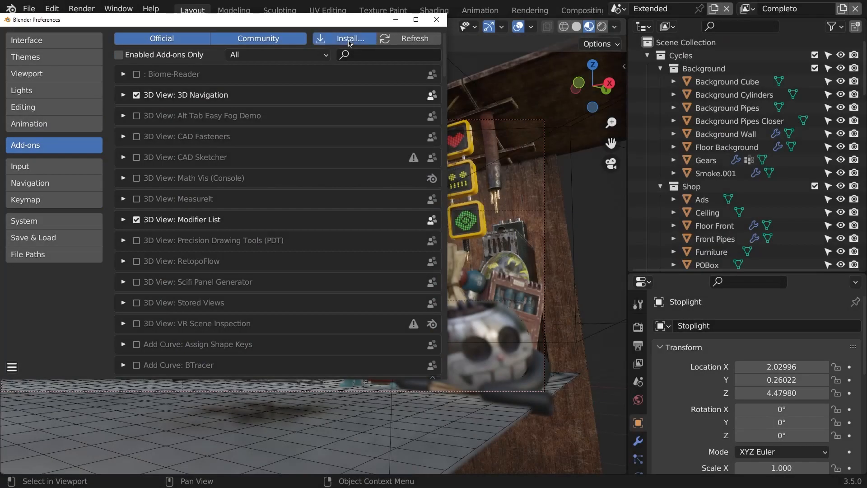
click(350, 38)
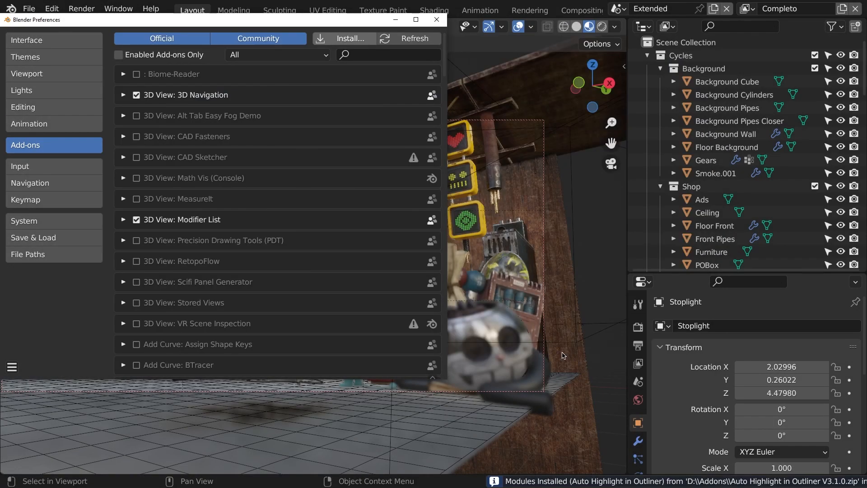
text(Auto Highlight in Outliner)
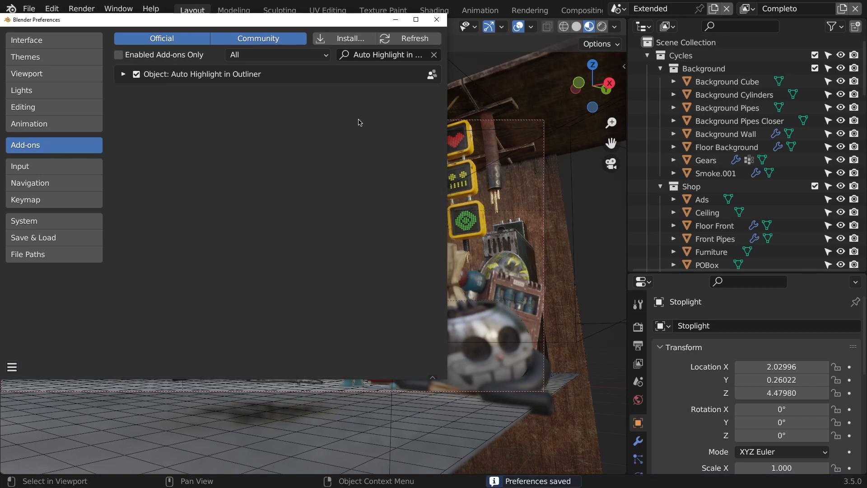
click(438, 20)
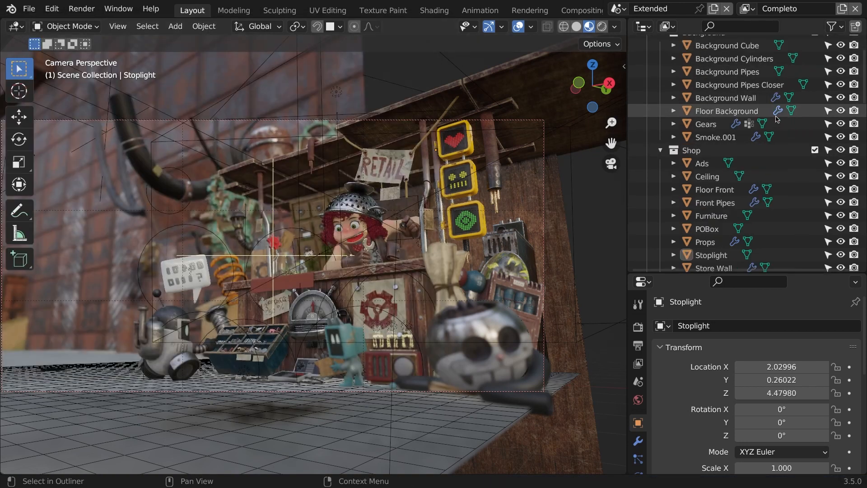
Turn on Auto Highlight and Collapse Other Collections in the Outliner filter settings.
click(829, 26)
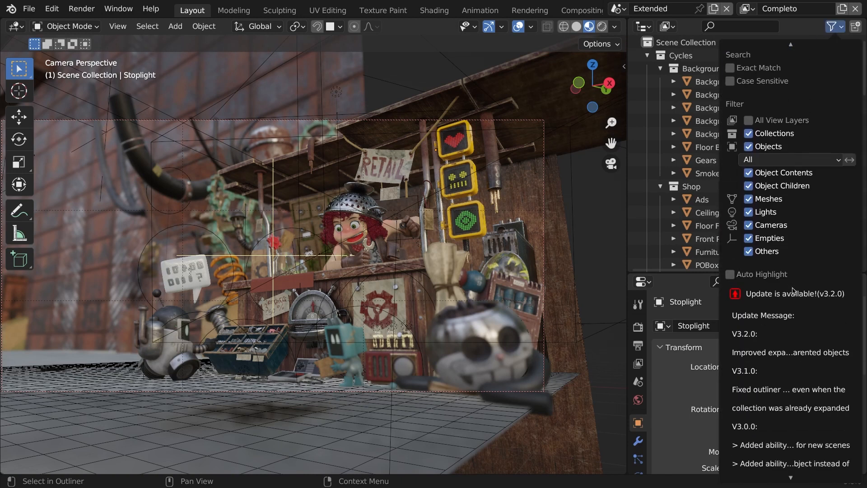
scroll(down, 3)
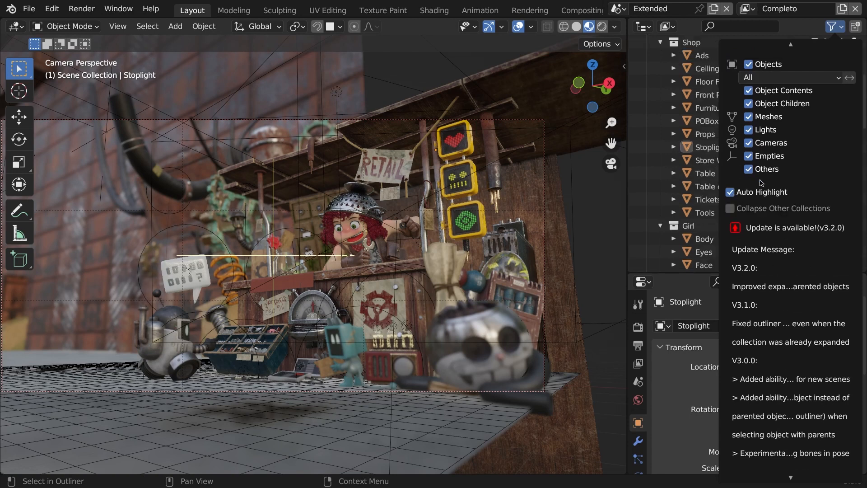
click(730, 192)
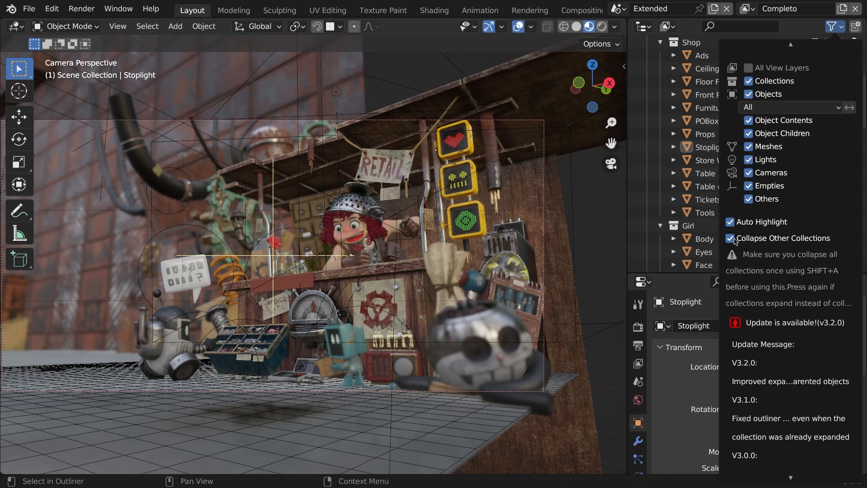
mouse_move(797, 282)
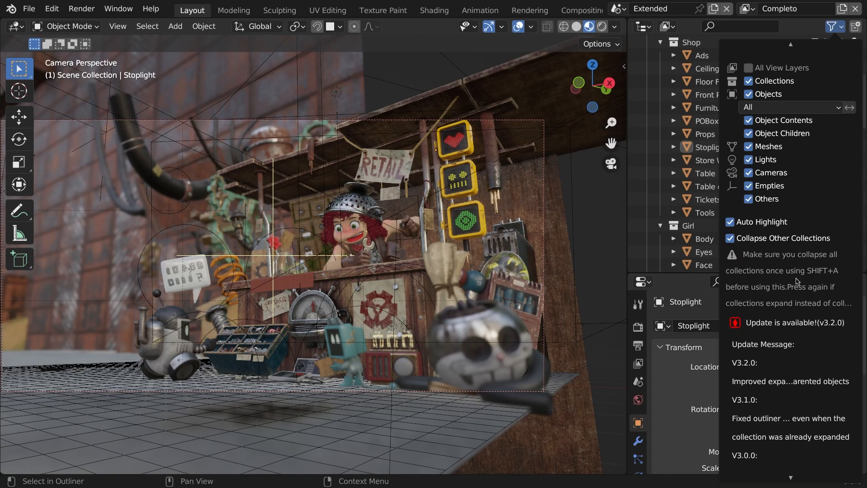
click(829, 26)
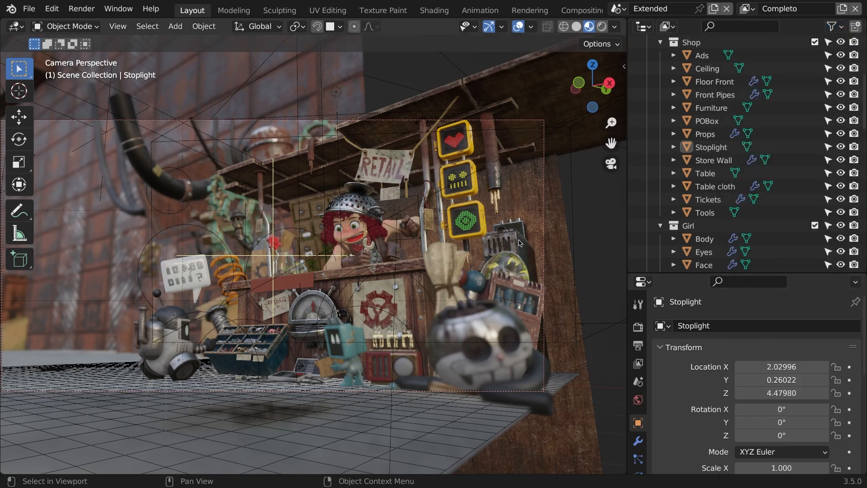
Select objects in the viewport so the Outliner expands to highlight bookH.015.
click(831, 26)
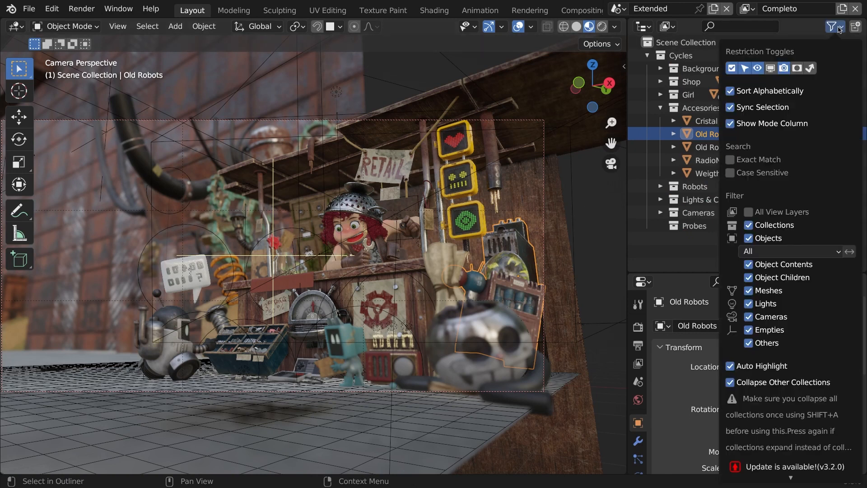
click(831, 26)
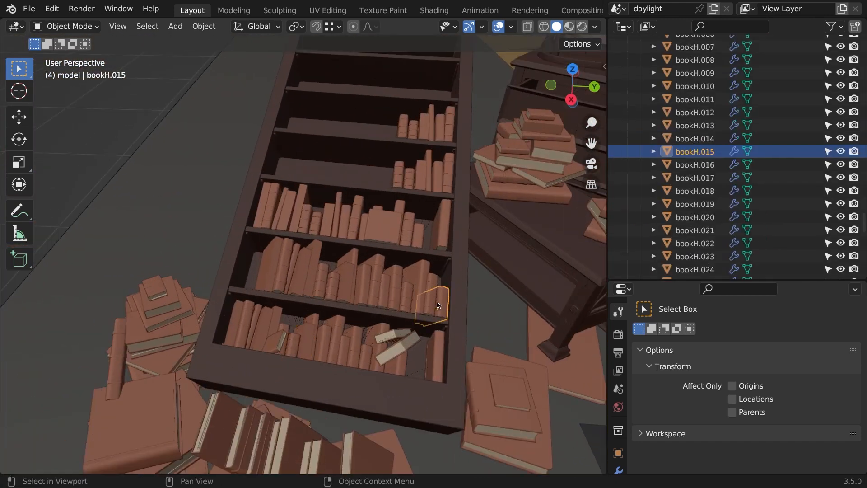
Select a shelf book then the top floor-pile book, highlighting bookB.010 then bookB.035.
click(350, 277)
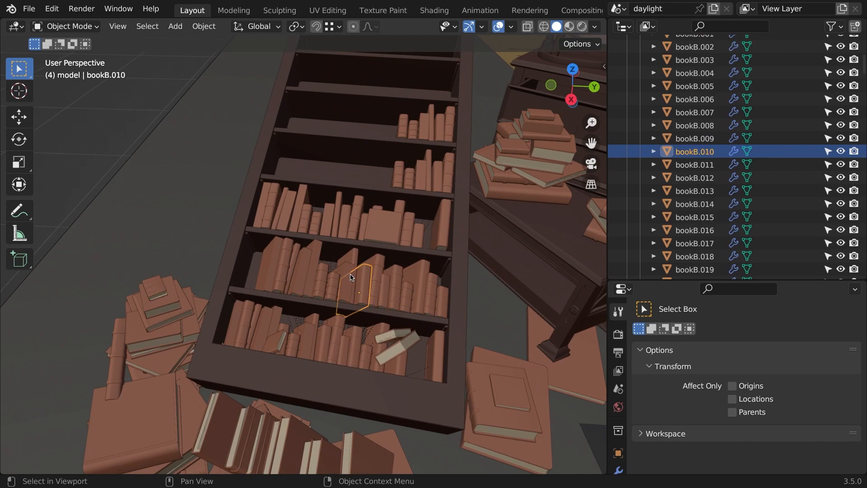
click(173, 322)
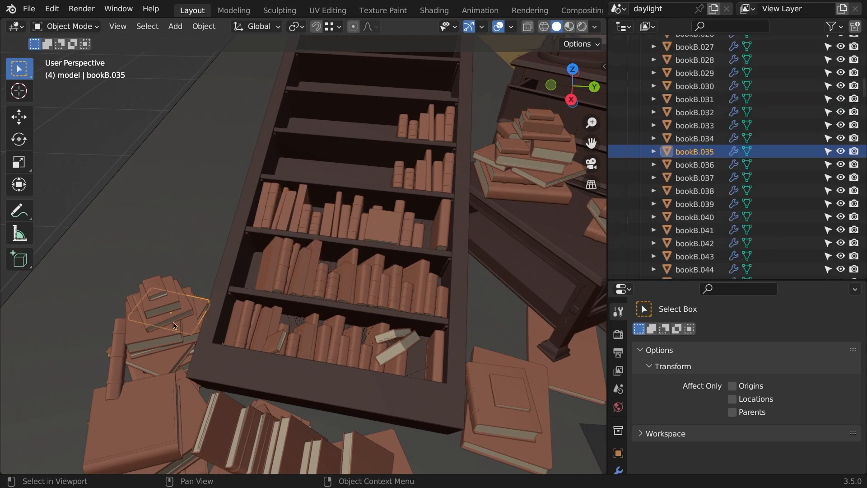